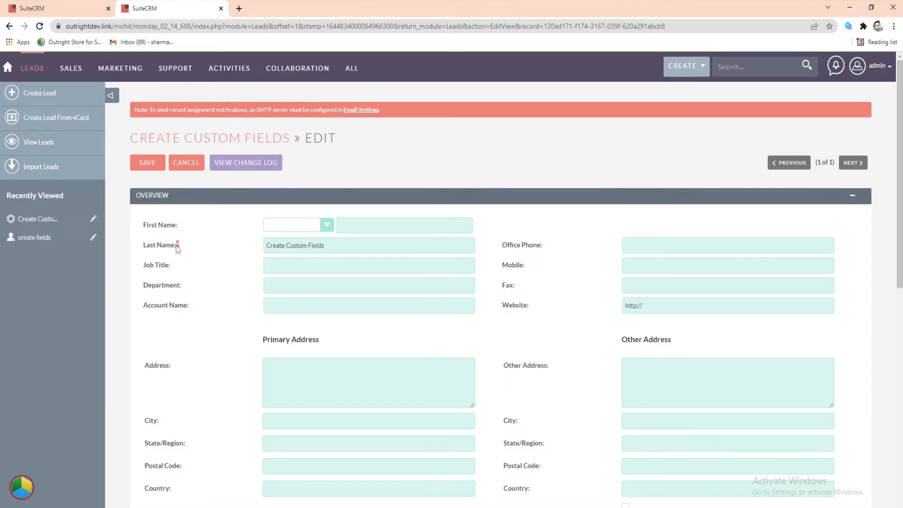
# Leave the lead's edit form and open Admin from the admin user menu.
pyautogui.tripleClick(368, 244)
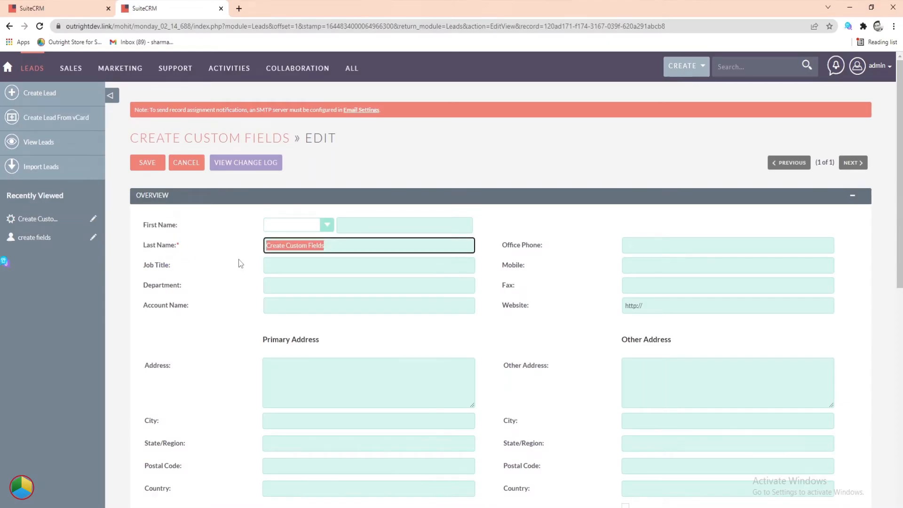
pyautogui.click(878, 66)
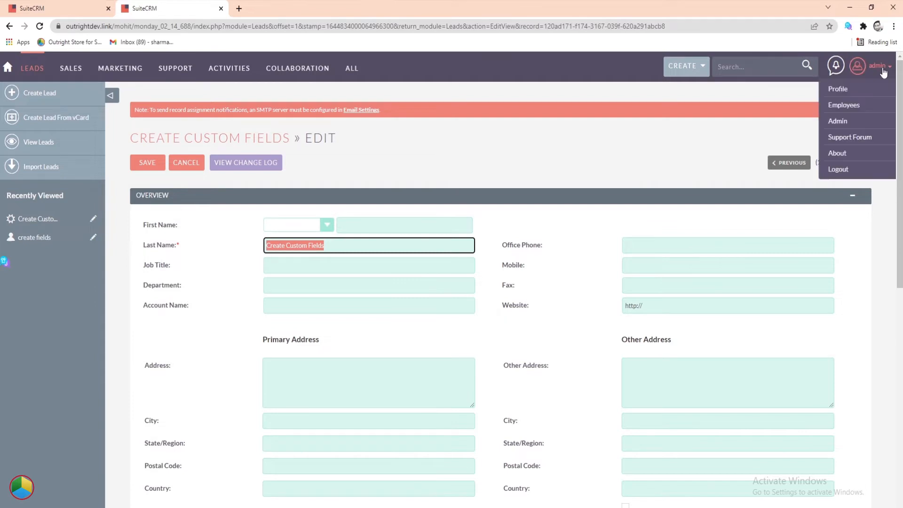
pyautogui.click(837, 121)
pyautogui.write('stud')
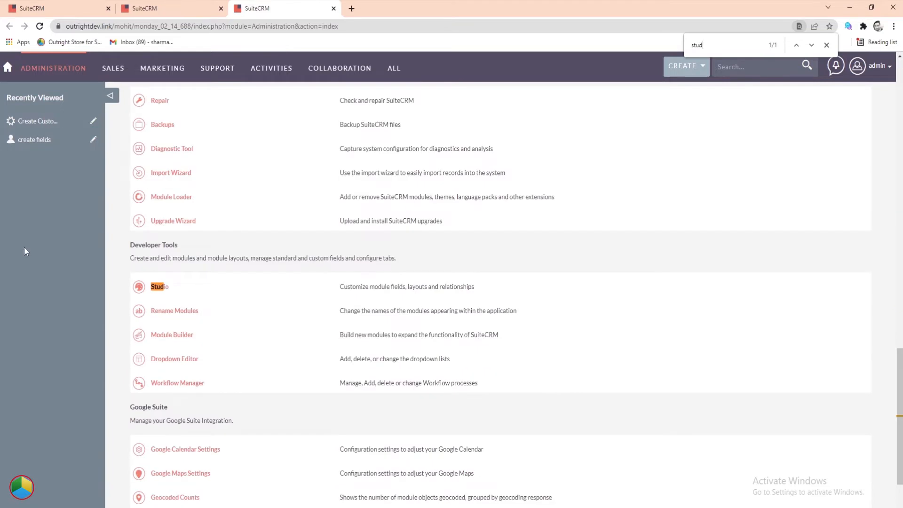
# Open Studio, pick the Leads module, and view its Fields list.
pyautogui.click(157, 286)
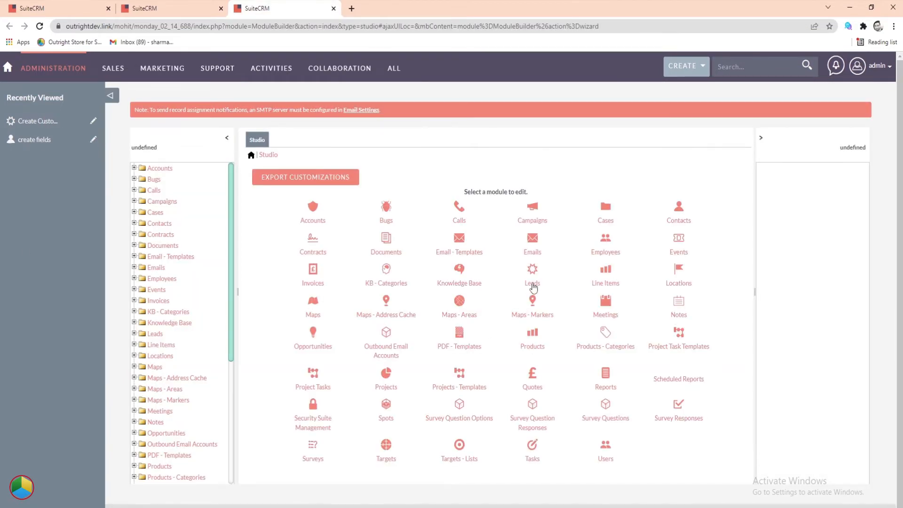
pyautogui.click(531, 275)
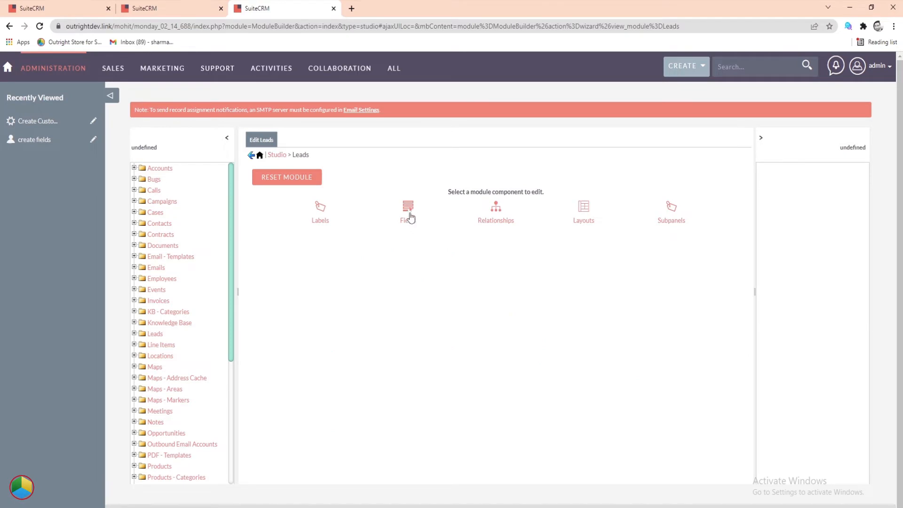
pyautogui.click(408, 210)
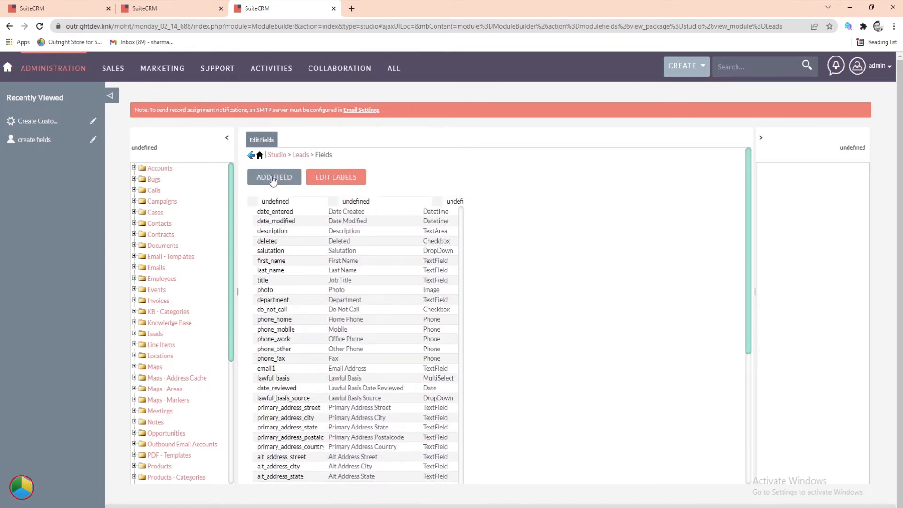
# Create a TextField named custom_fields, labelled 'Custom fields', and save it.
pyautogui.click(273, 177)
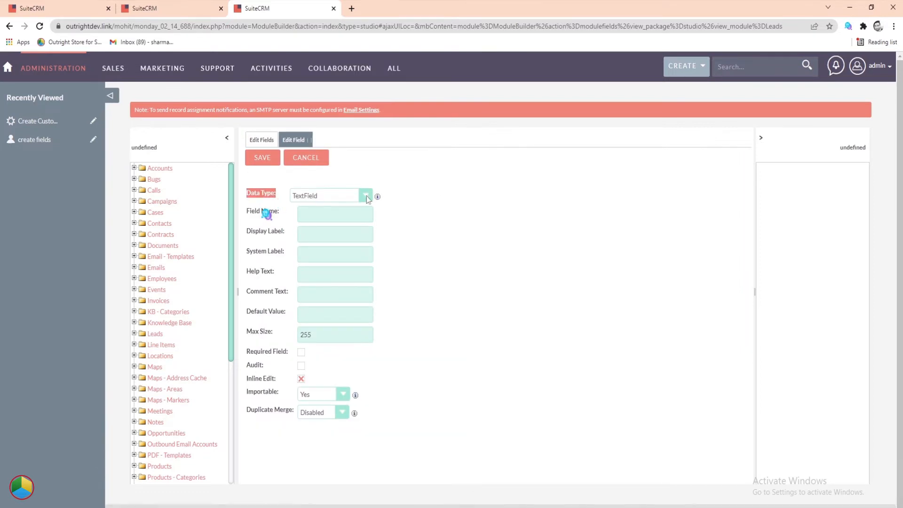
pyautogui.click(366, 196)
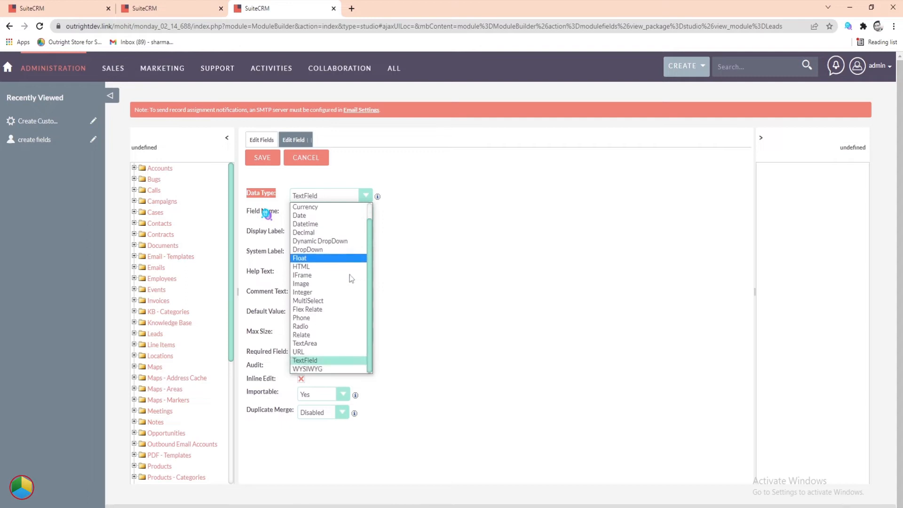
pyautogui.moveTo(328, 360)
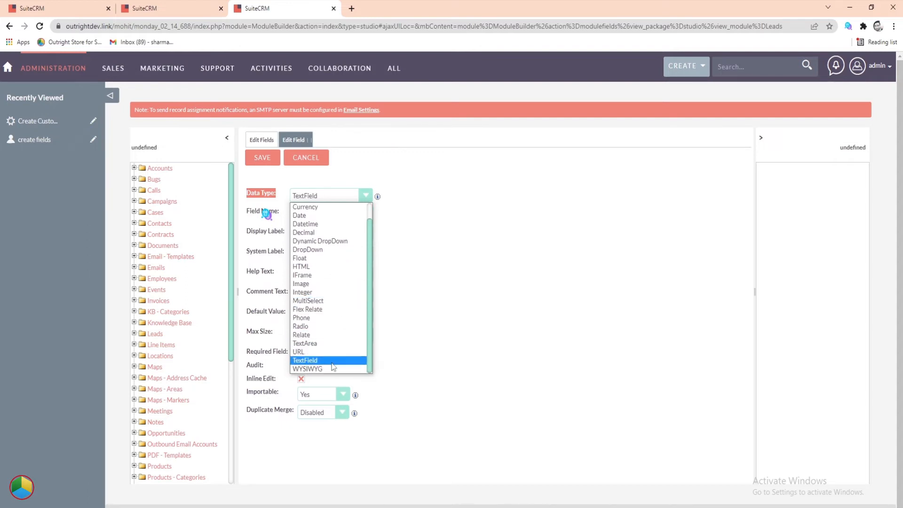
pyautogui.click(334, 213)
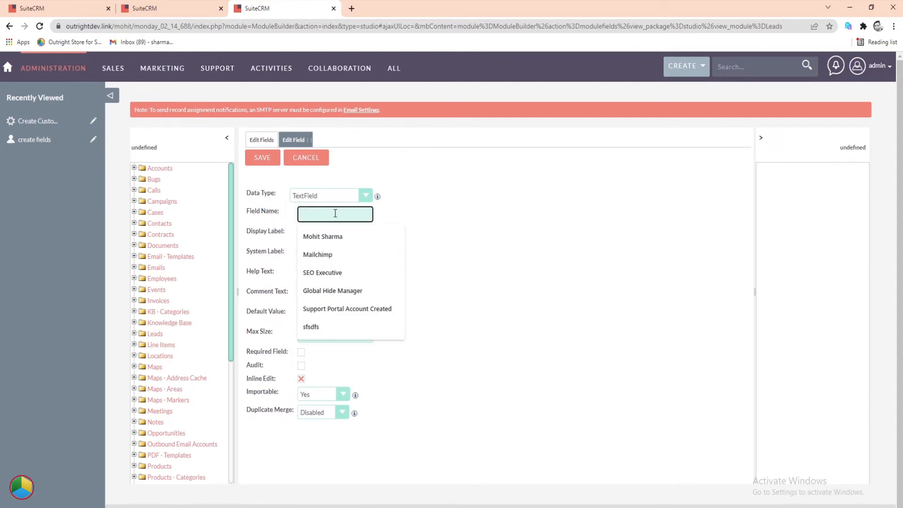
pyautogui.write('Custom')
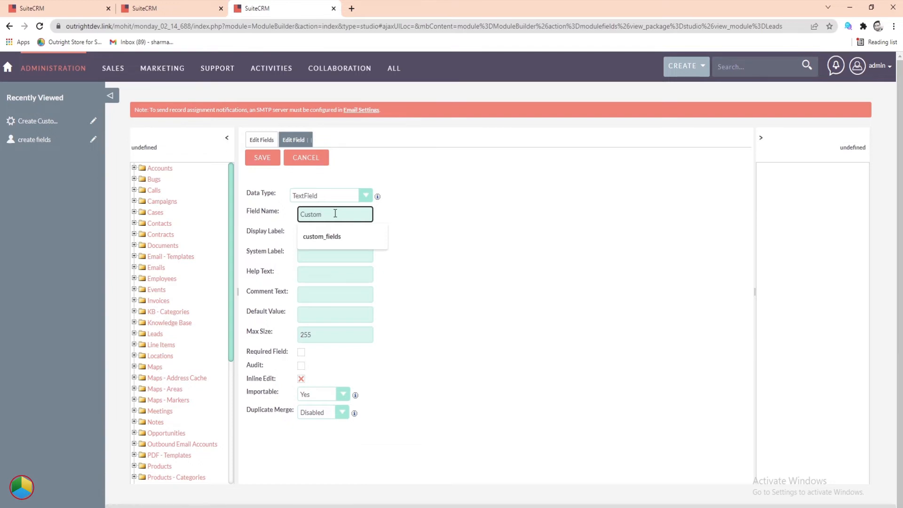
pyautogui.click(321, 236)
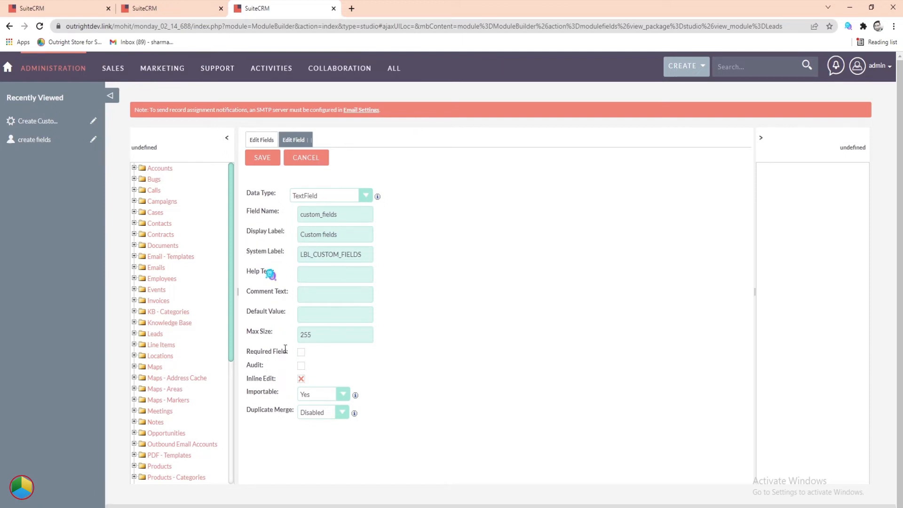
pyautogui.click(262, 158)
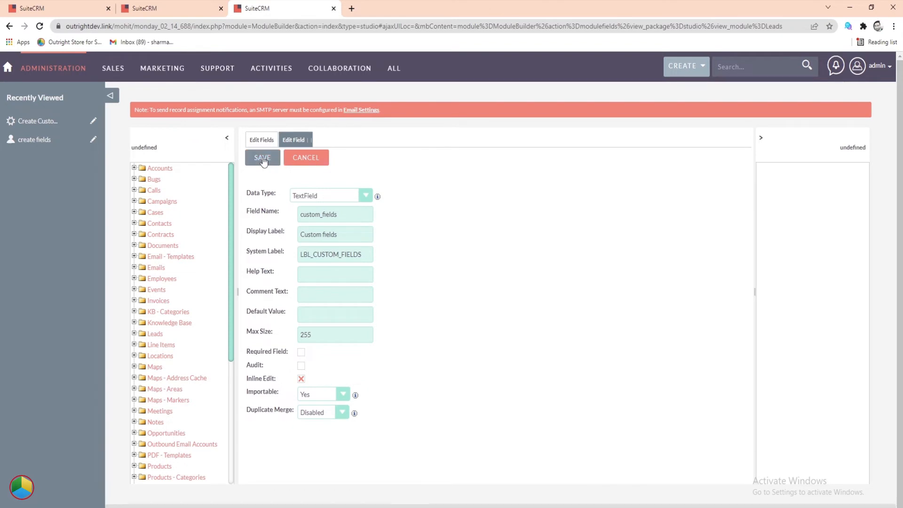
pyautogui.click(262, 158)
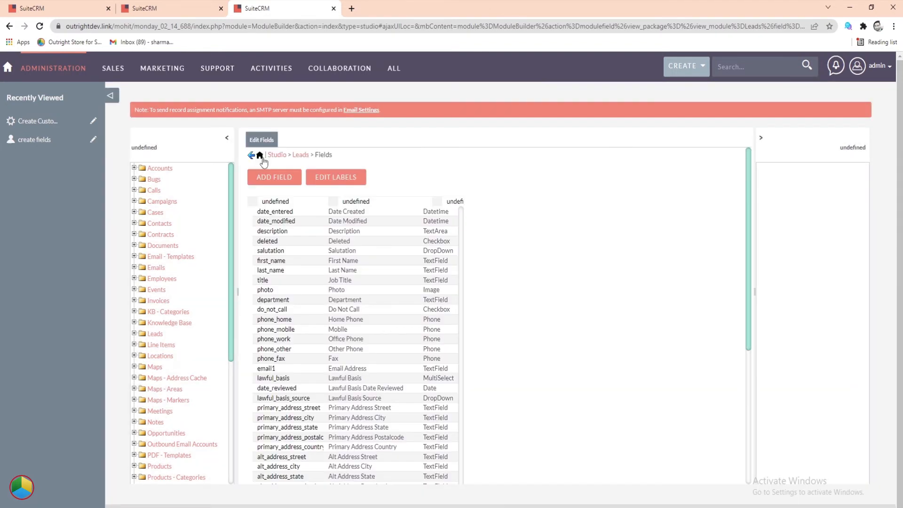
pyautogui.write('custom')
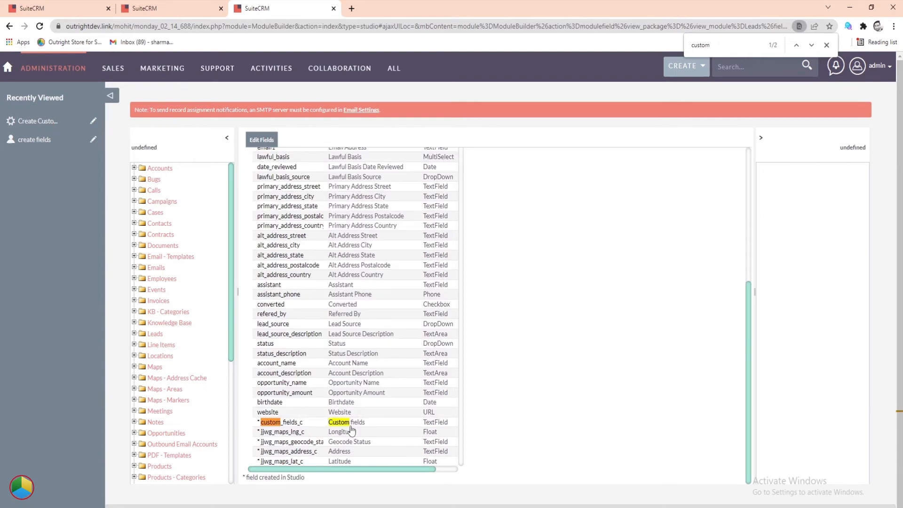
pyautogui.scroll(3)
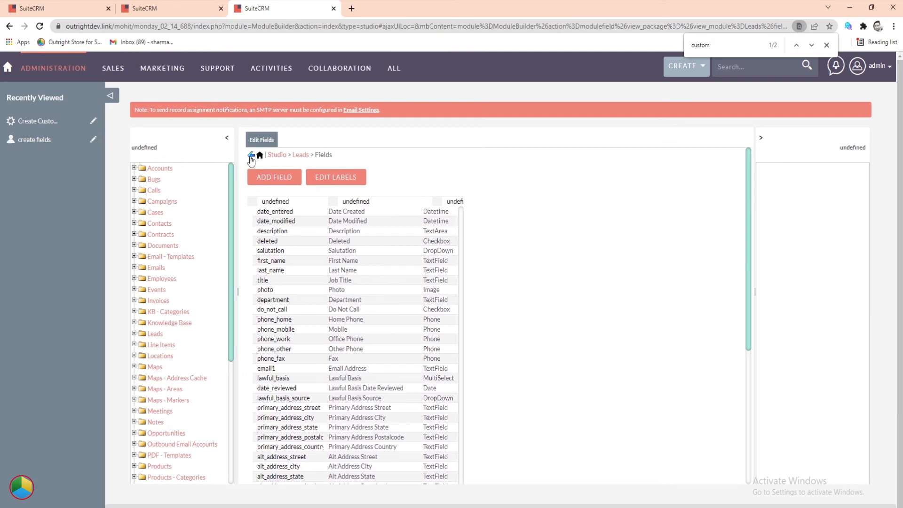
# Place Custom fields beside Last Name in the Leads Edit View, then Save & Deploy.
pyautogui.click(251, 157)
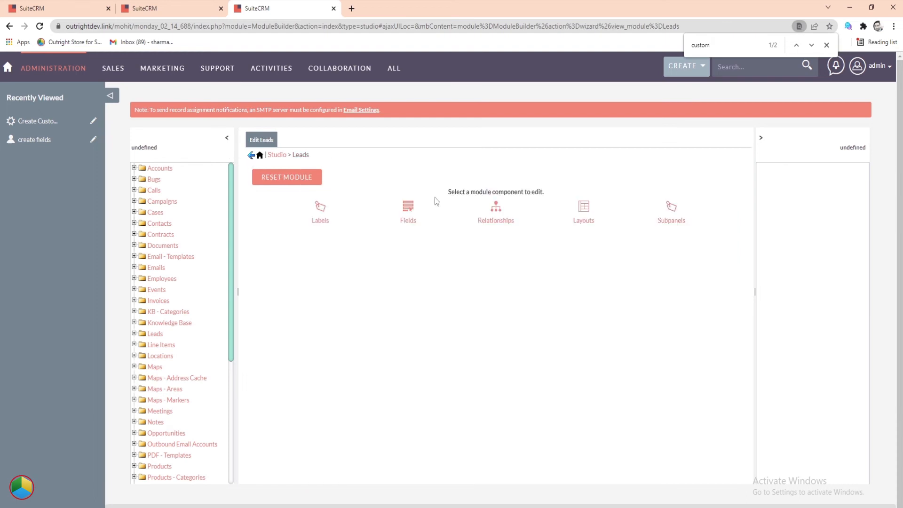
pyautogui.click(582, 211)
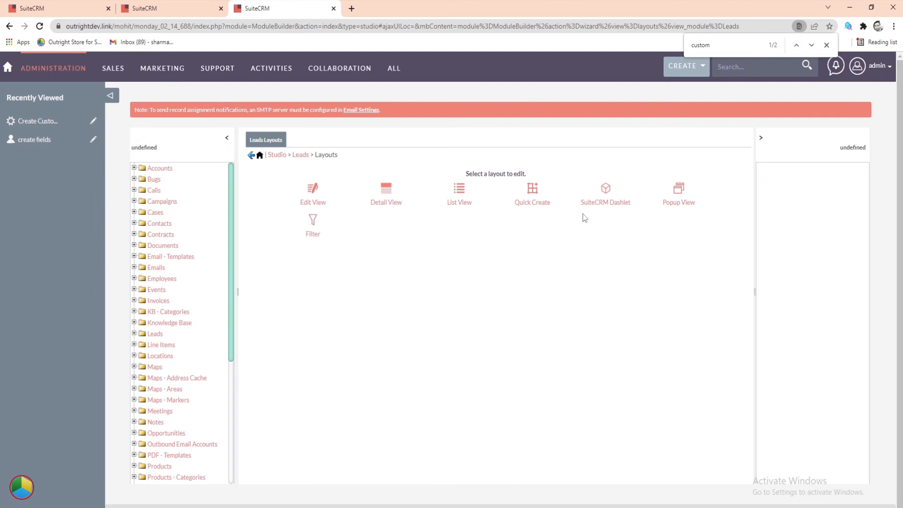
pyautogui.click(312, 193)
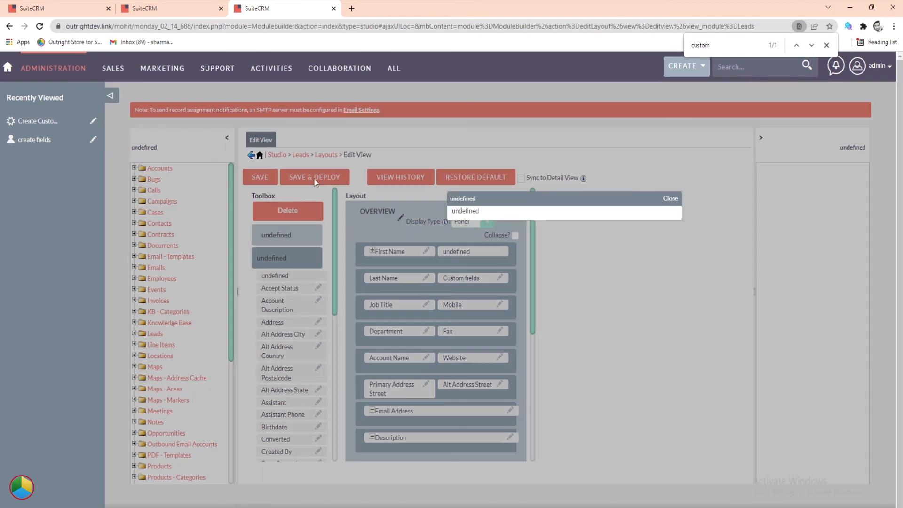
pyautogui.click(669, 198)
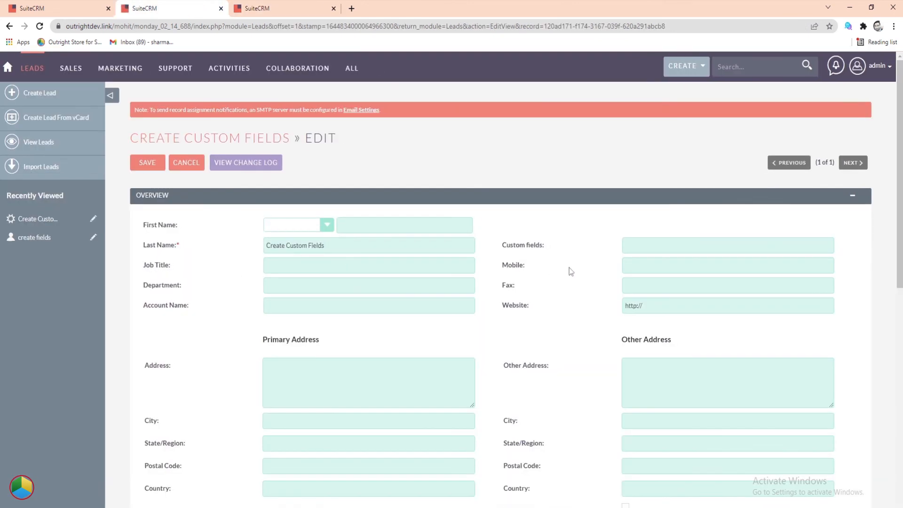
# Check the lead edit form's new Custom fields label beside Last Name.
pyautogui.doubleClick(523, 244)
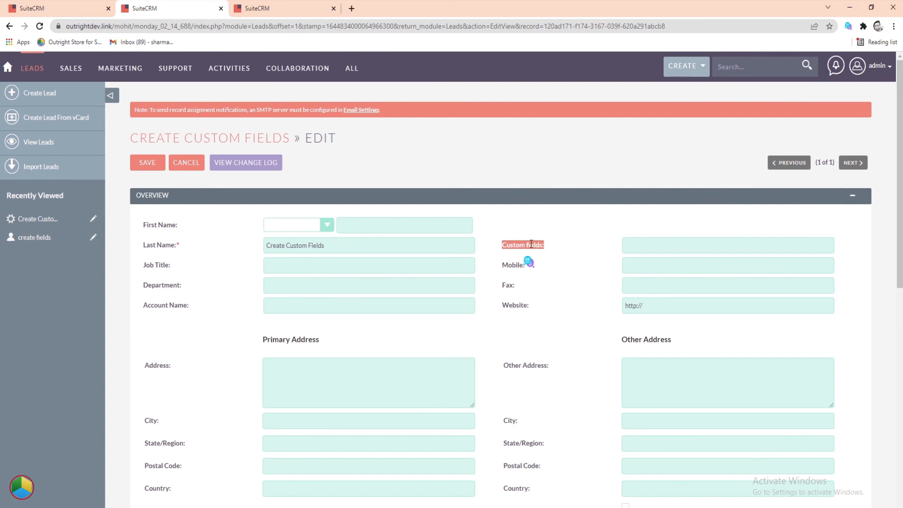